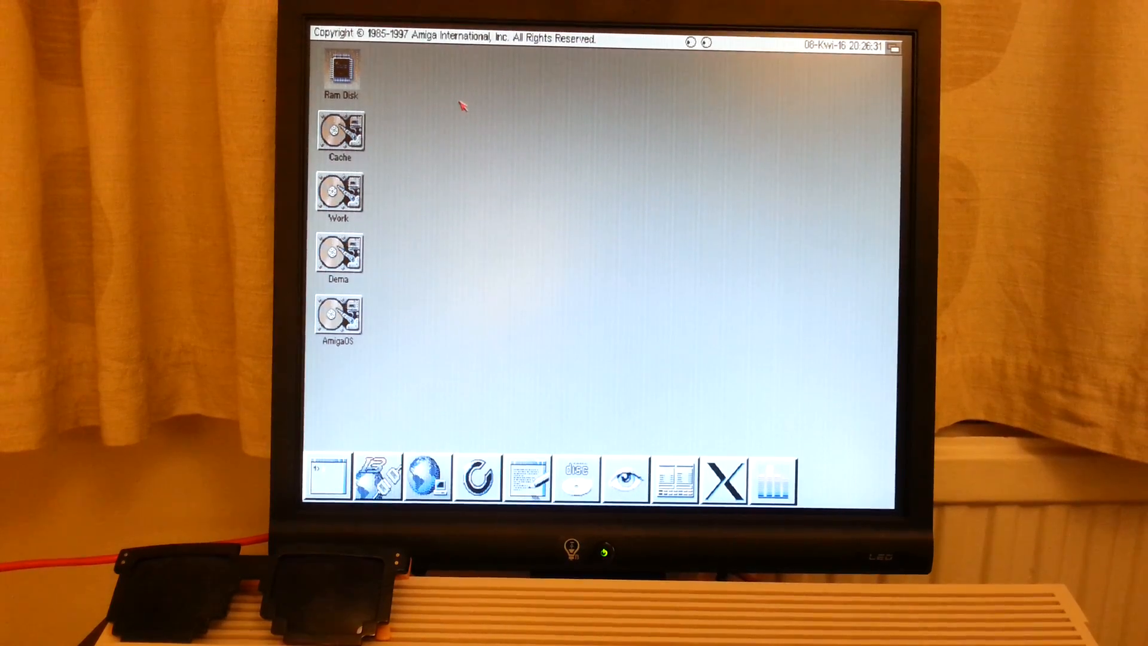
pyautogui.moveTo(501, 159)
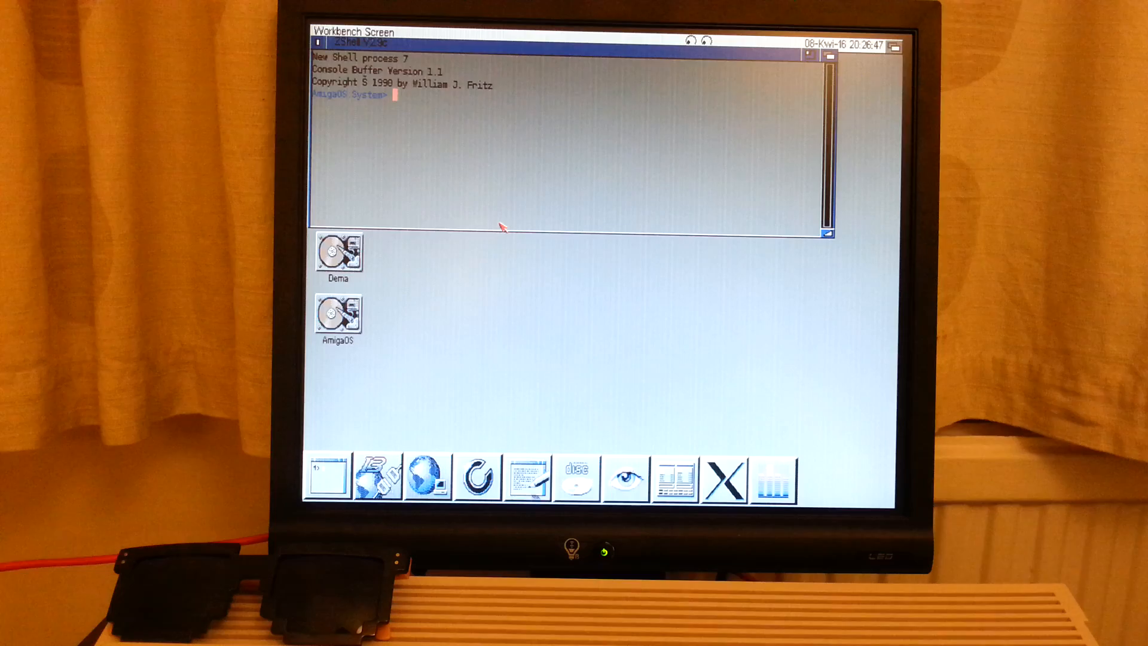
# Step: Run 'addnetinterface cnet' to bring the cnet interface online with a leased address
pyautogui.write('addnetinterface')
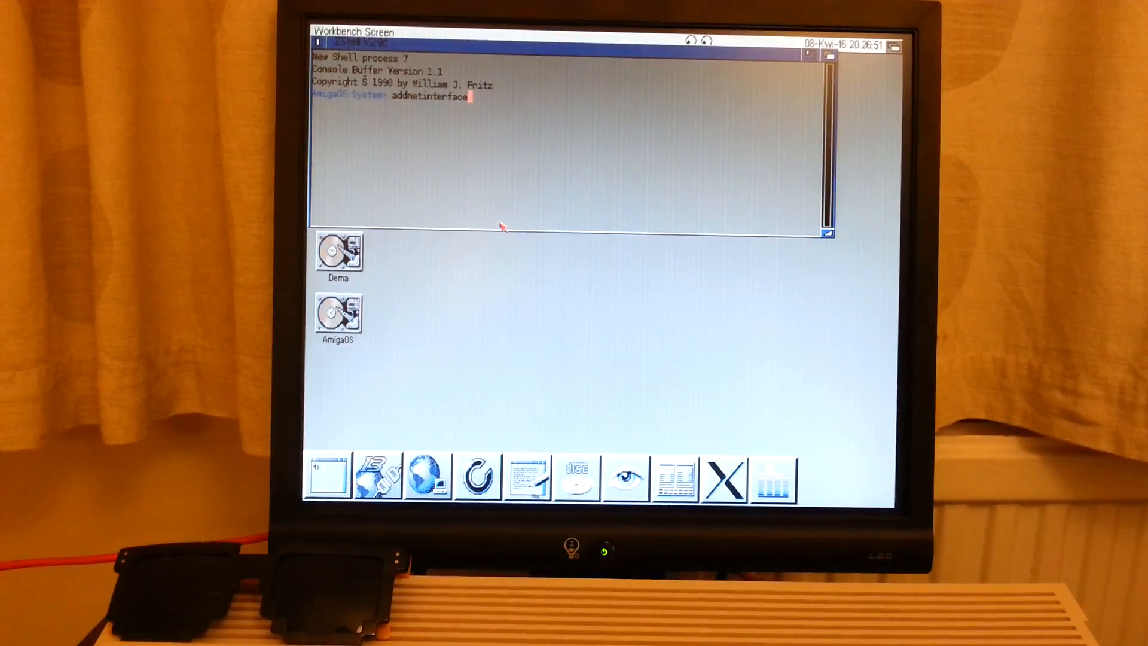
pyautogui.write('onet')
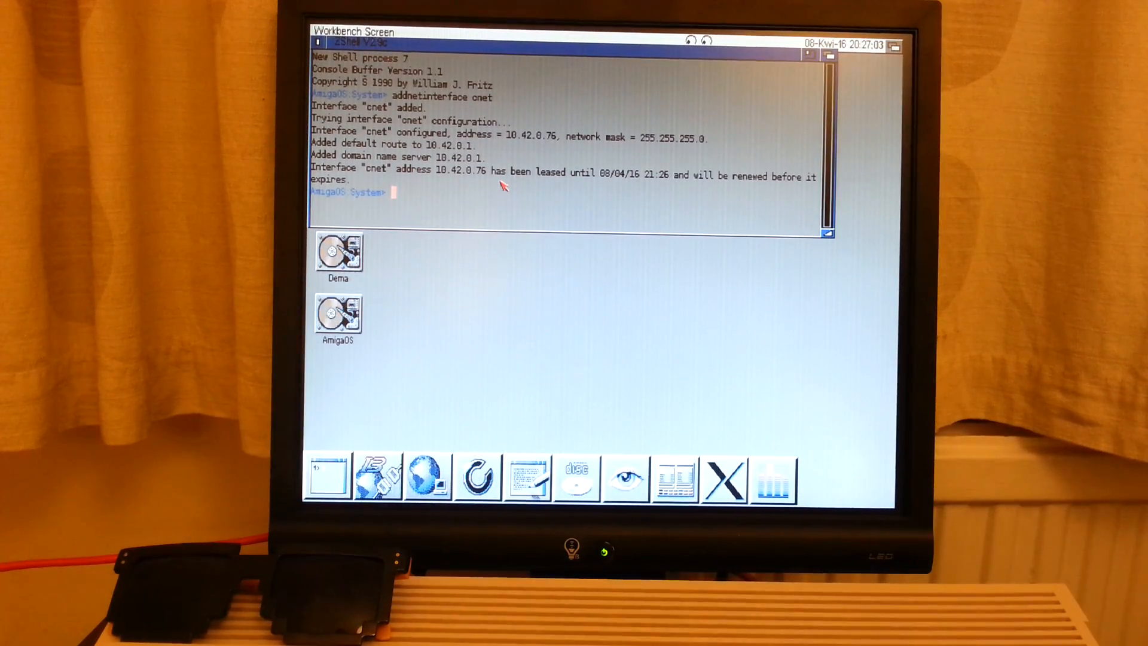
# Step: Switch the Shell's current location to the Dbox: Dropbox volume
pyautogui.write('Db')
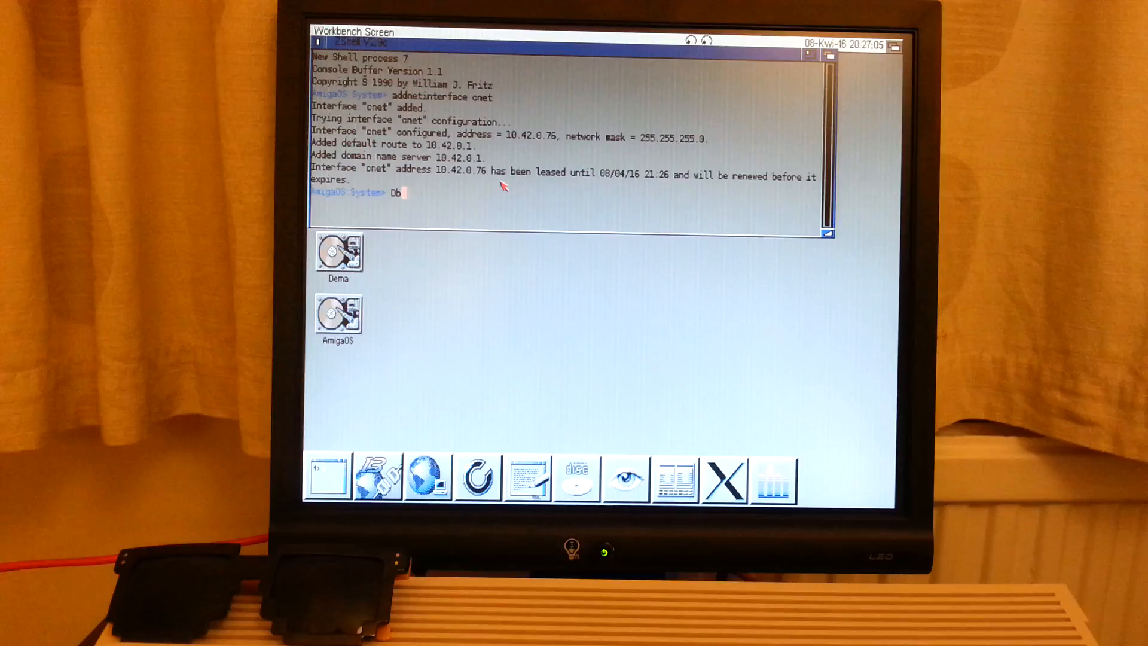
pyautogui.write('ox:')
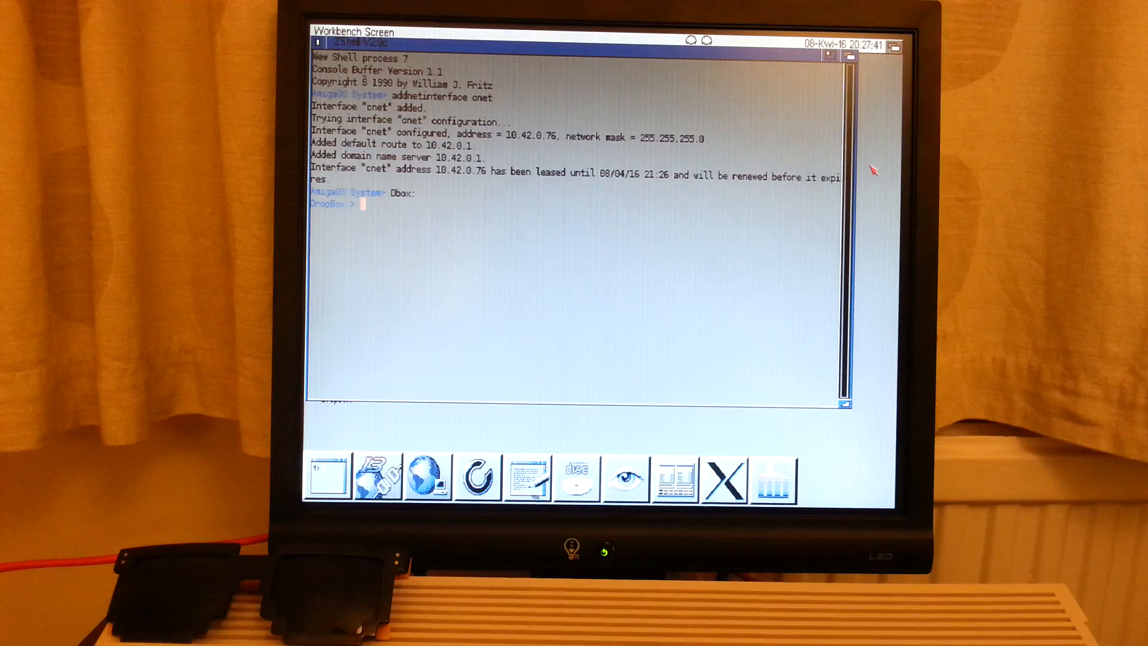
pyautogui.write('di')
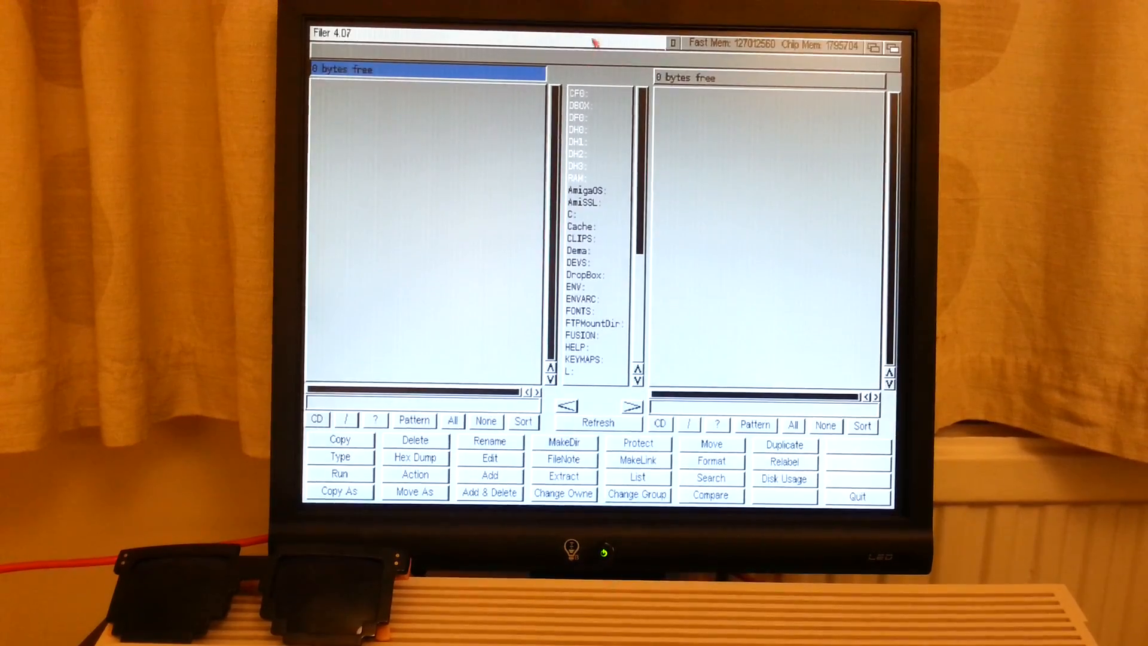
pyautogui.moveTo(601, 110)
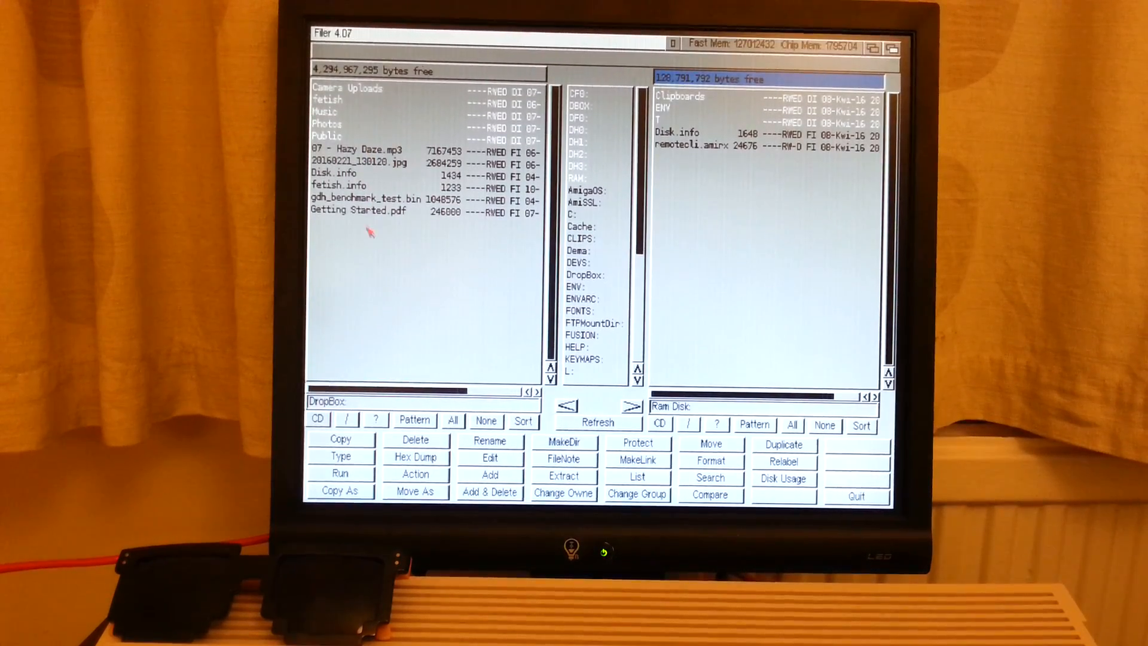
# Step: Select Getting Started.pdf in the DropBox: pane of Filer
pyautogui.click(359, 212)
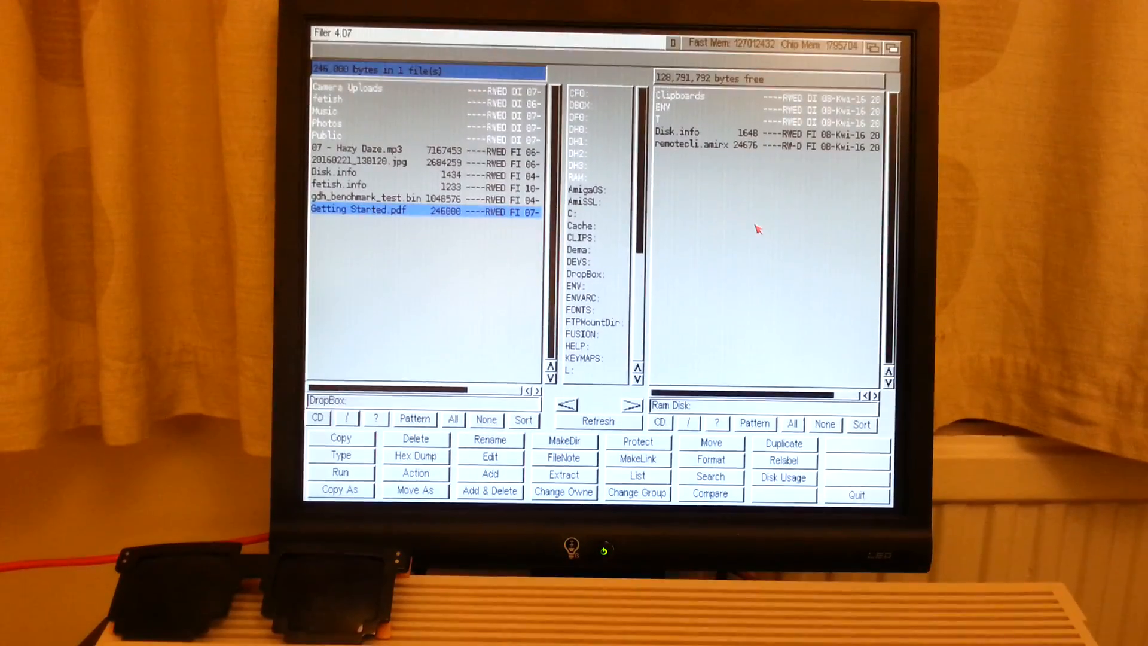
pyautogui.moveTo(748, 208)
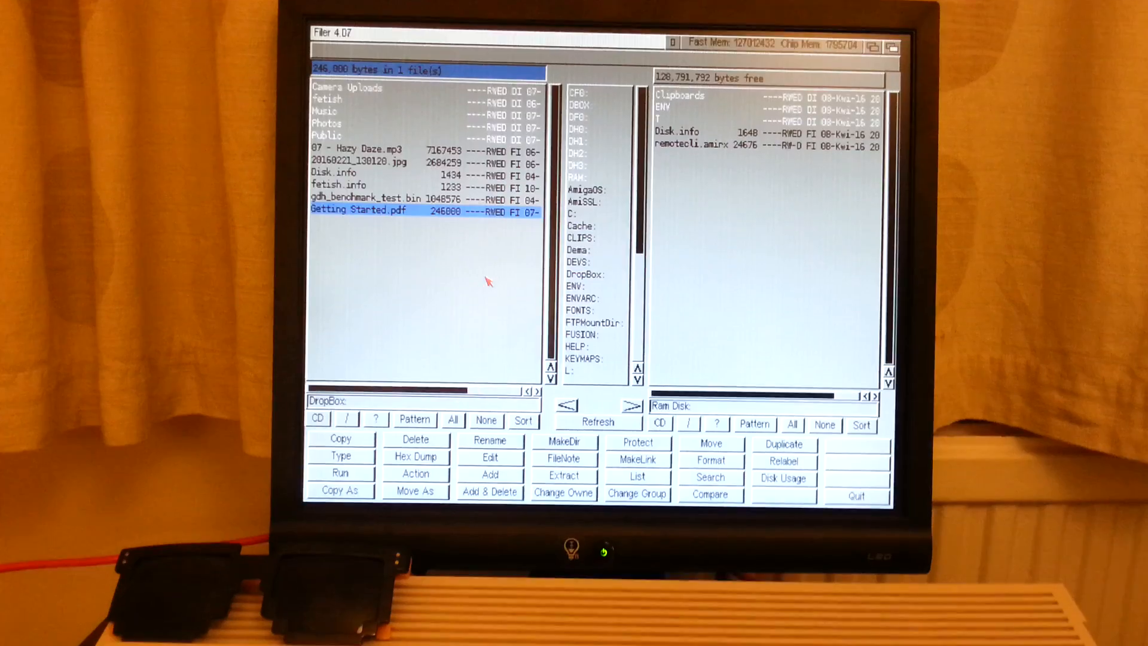
pyautogui.click(341, 437)
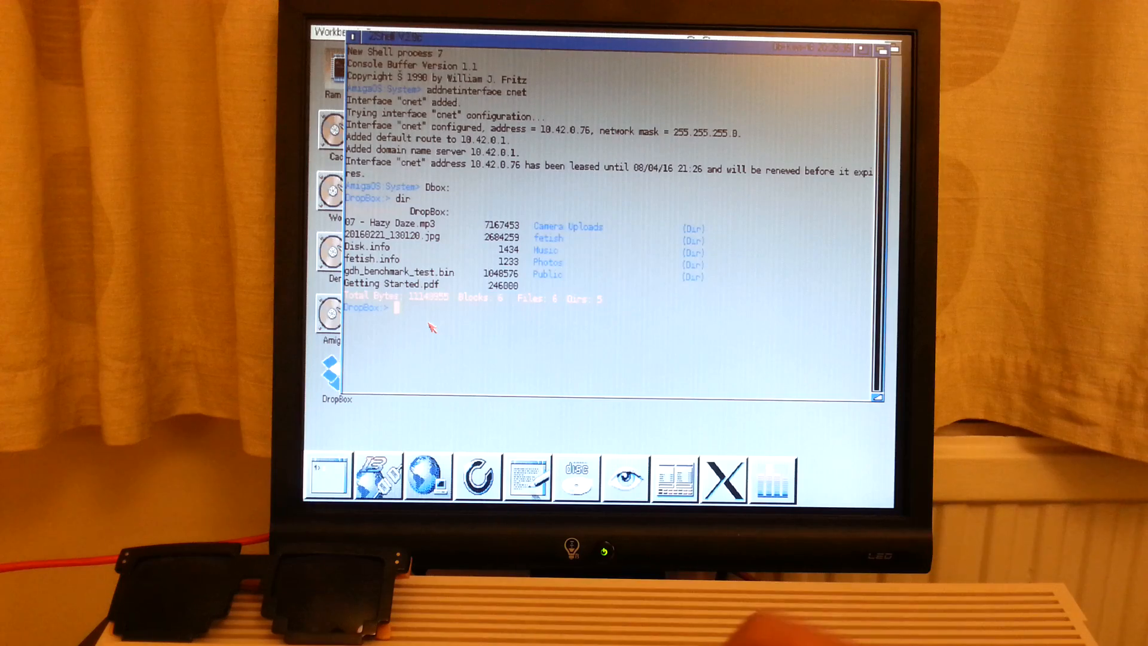
# Step: Enter the fetish folder on Dropbox with 'cd fetish' and list its files
pyautogui.write('f')
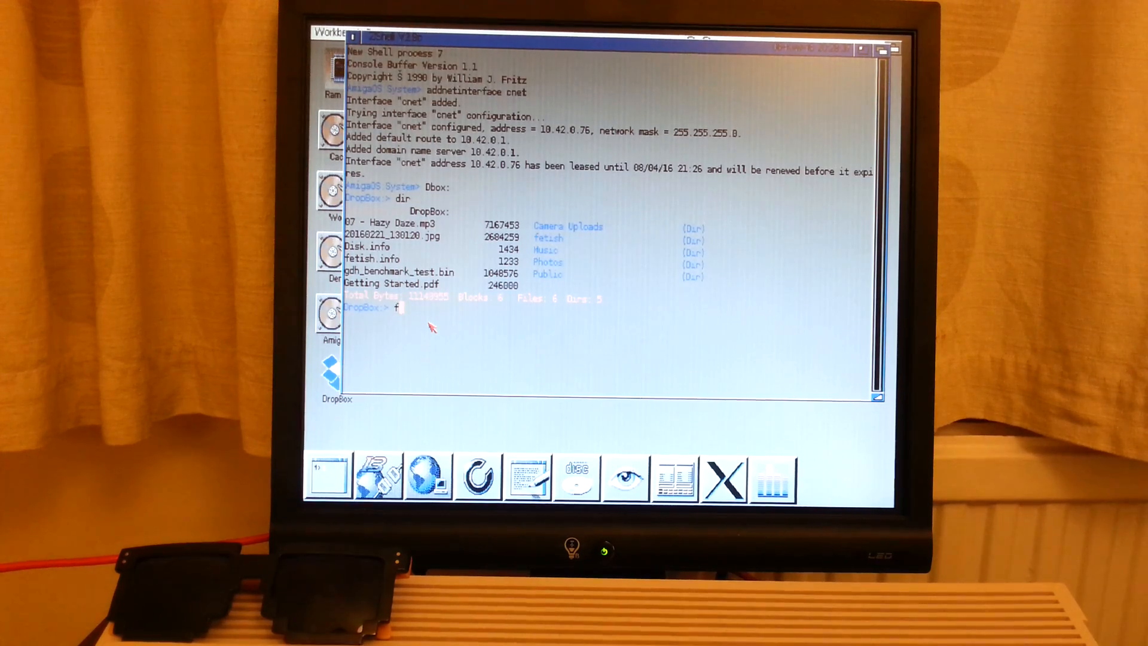
pyautogui.write('e')
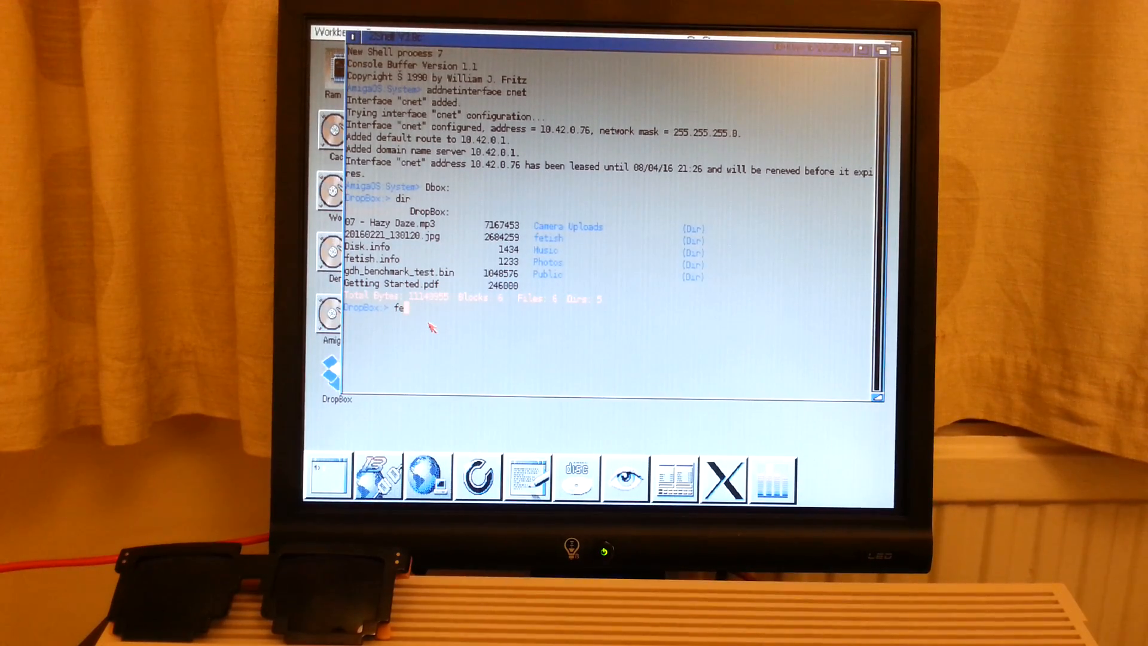
pyautogui.write('tish')
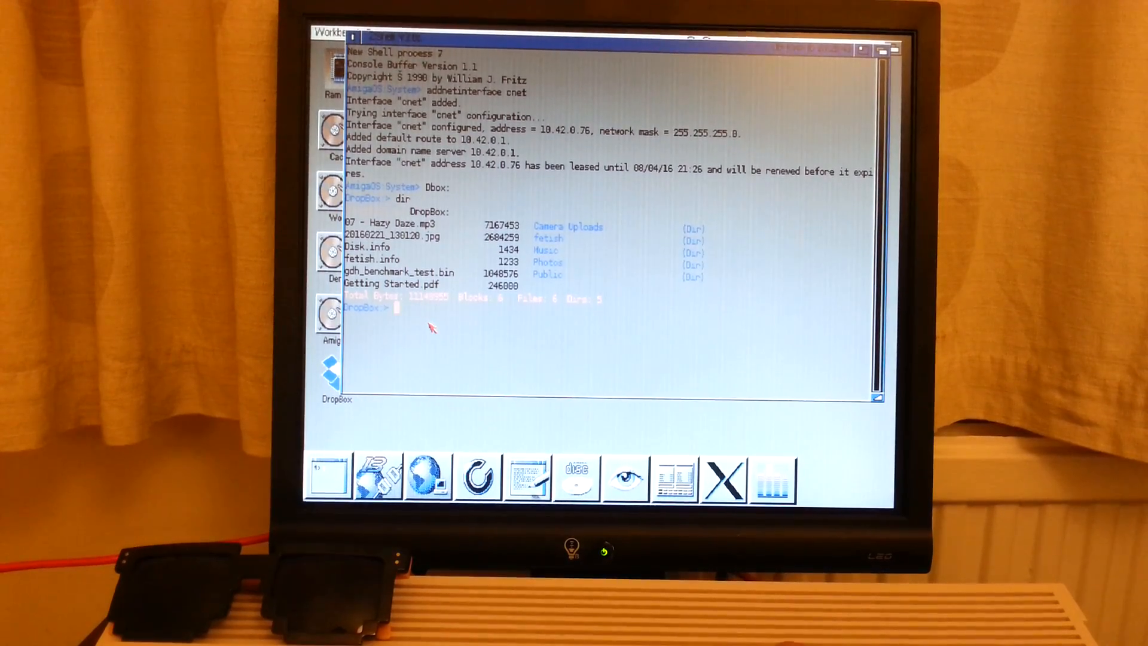
pyautogui.write('cd feti')
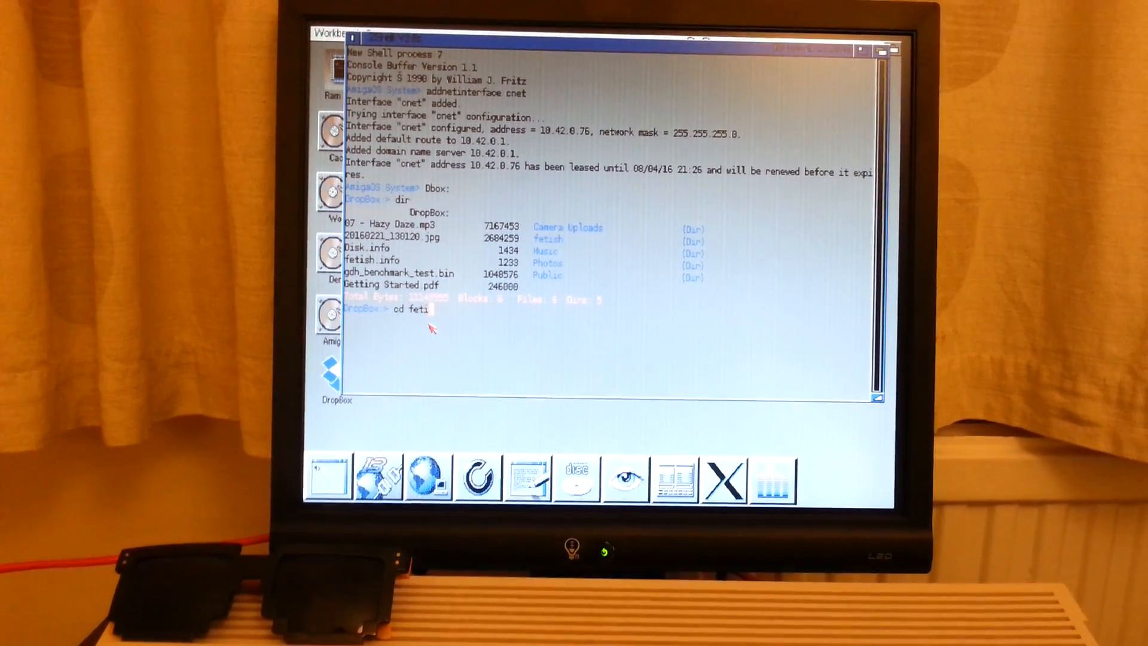
pyautogui.write('sh')
pyautogui.write('dir')
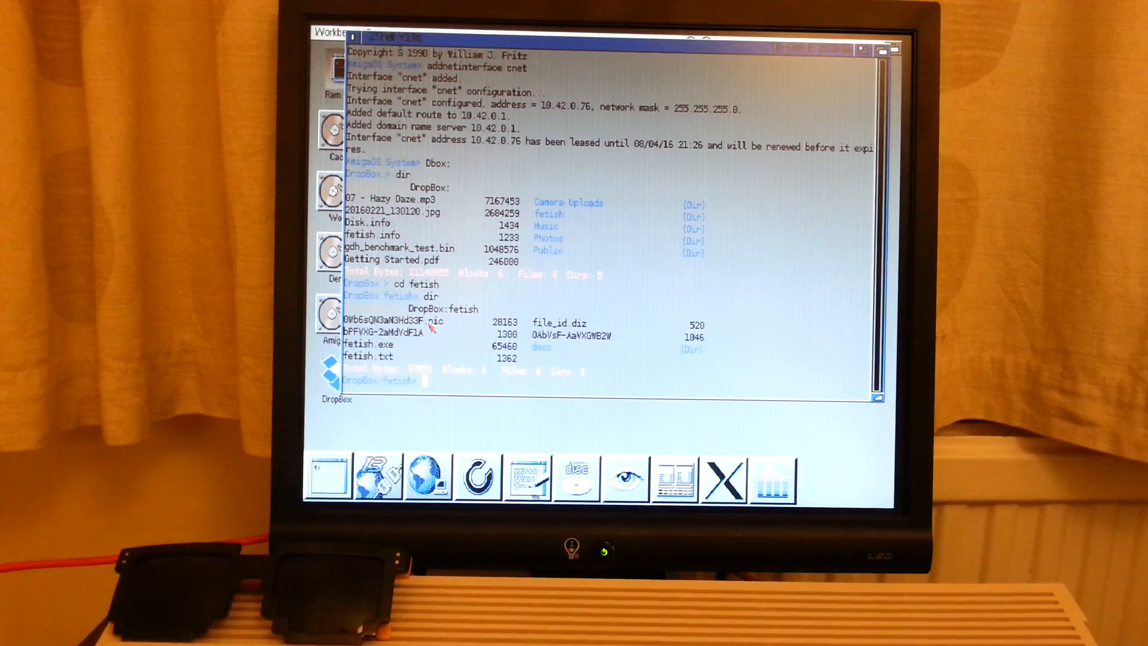
pyautogui.write('feti')
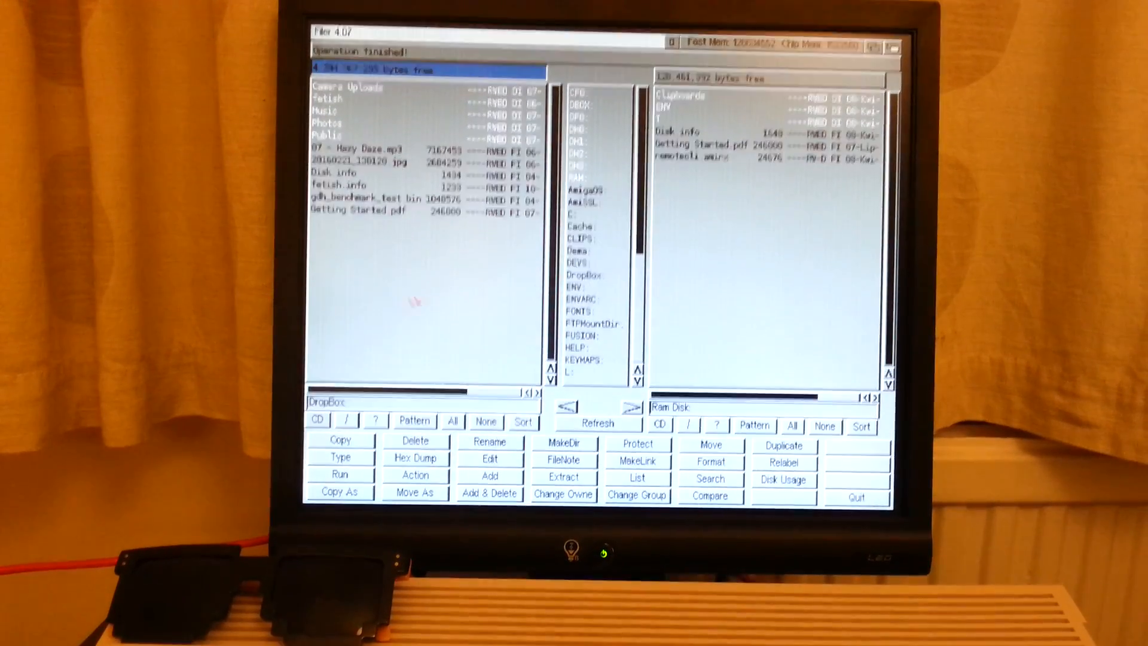
# Step: Select 20160221_130120.jpg in the DropBox pane and start copying it to Ram Disk
pyautogui.click(583, 104)
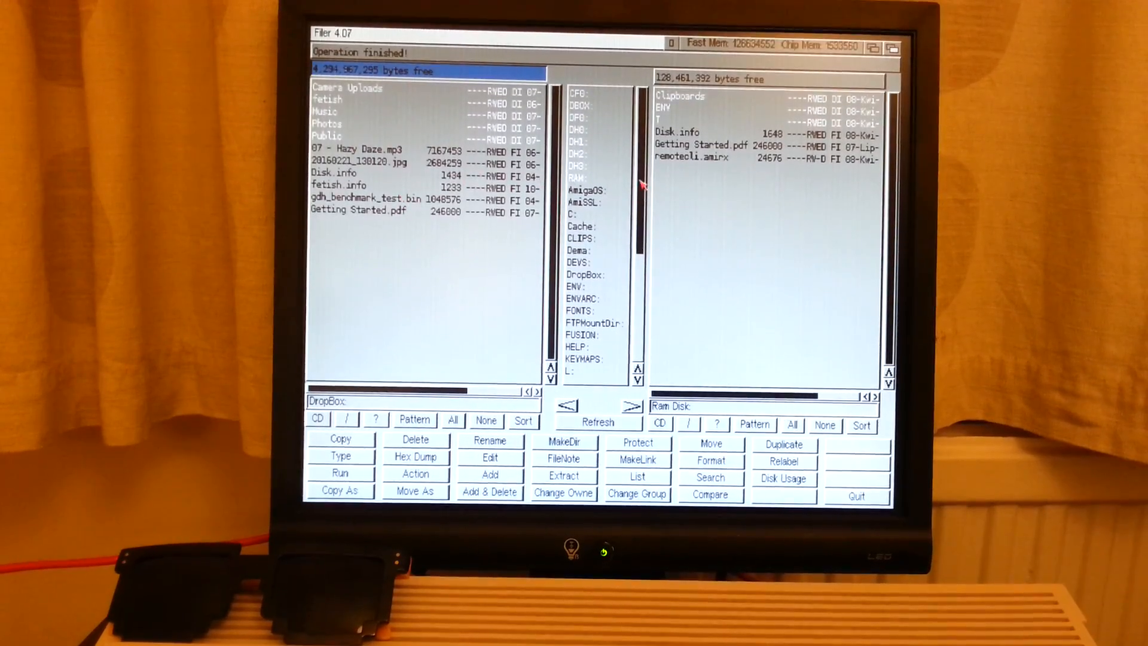
pyautogui.click(359, 162)
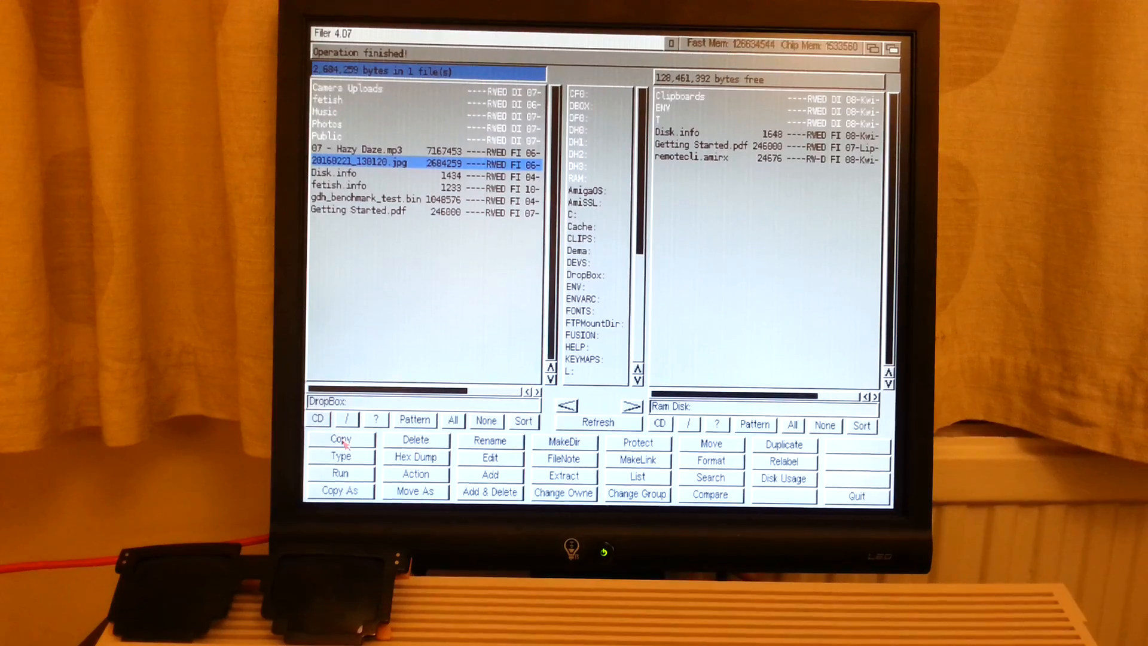
pyautogui.click(341, 439)
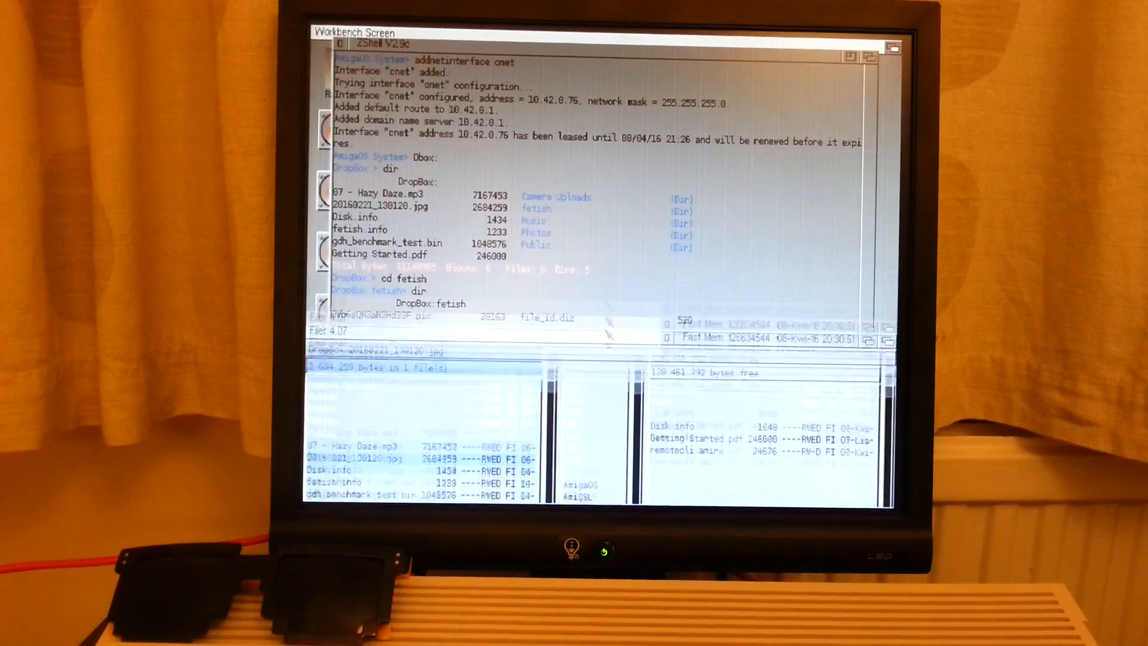
# Step: Copy 20160221_130120.jpg from DropBox into the Ram Disk and let it finish
pyautogui.click(341, 438)
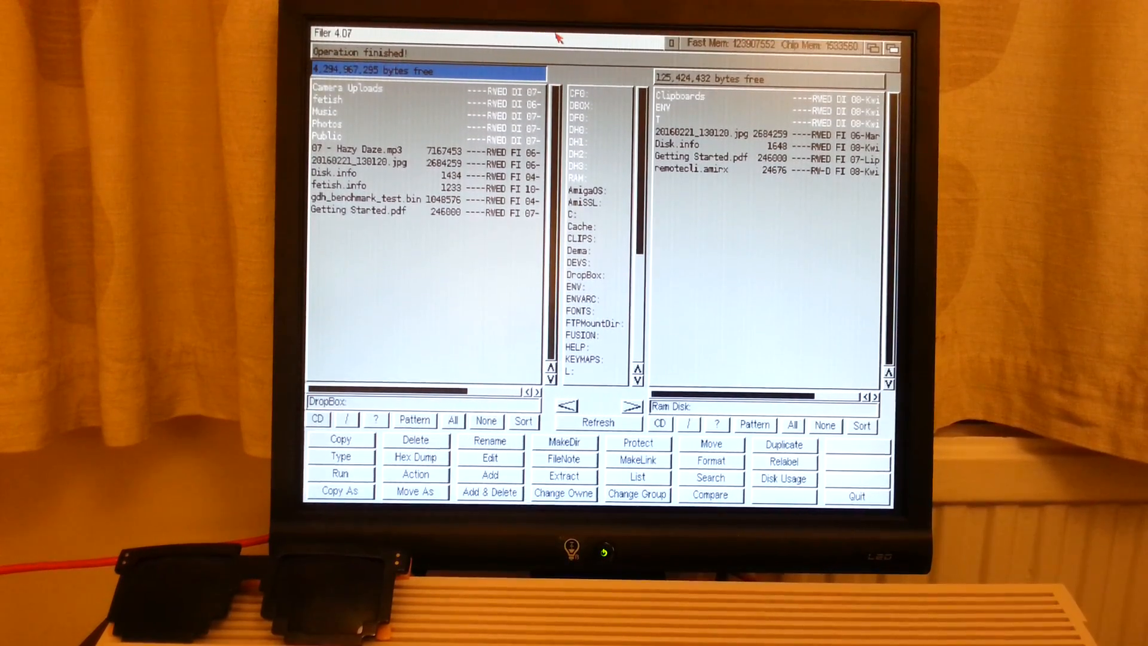
pyautogui.moveTo(592, 38)
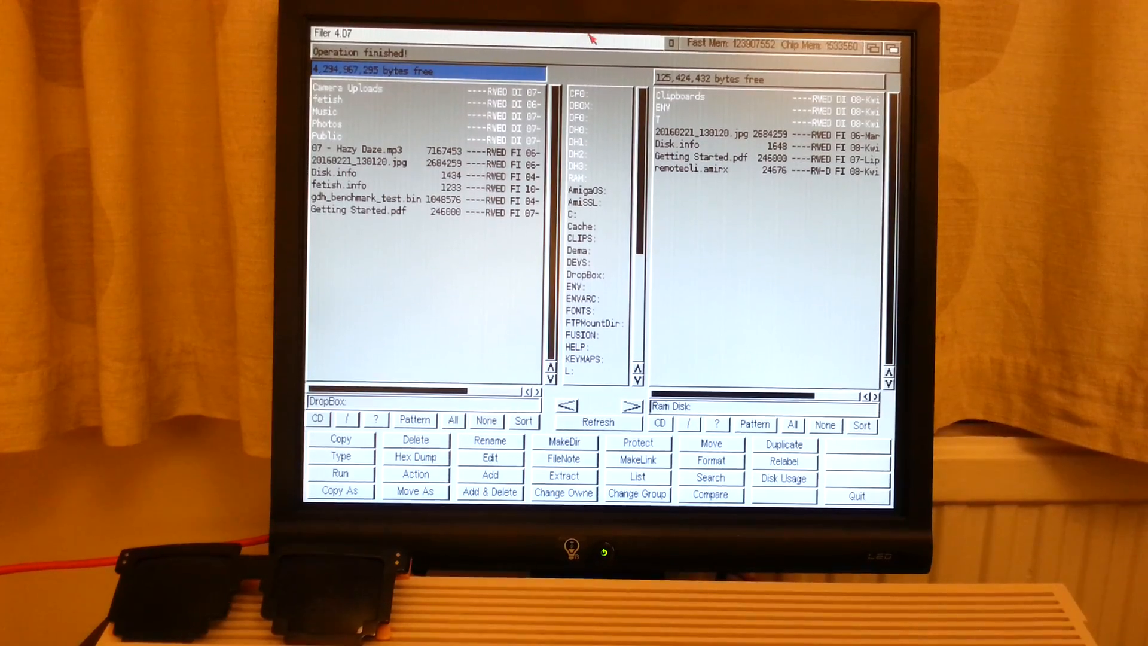